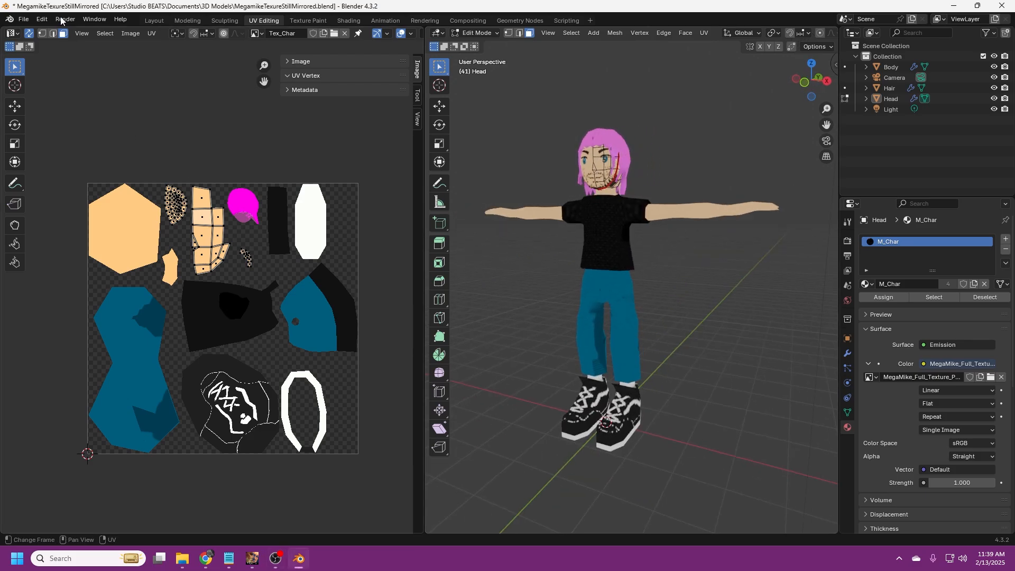
Step: Show Blender's export formats from the File > Export menu
{"action": "left_click", "coordinate": [22, 19]}
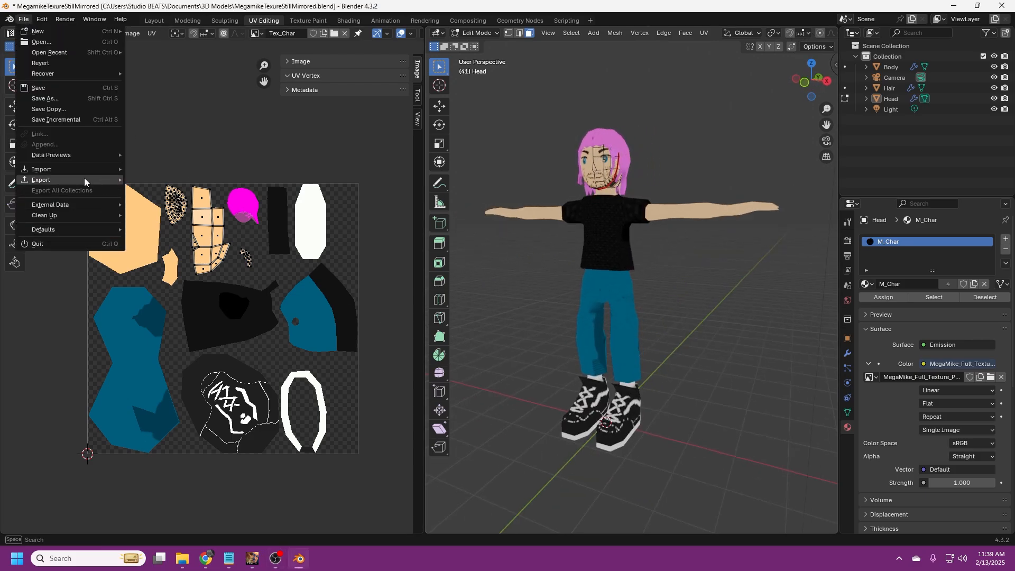
{"action": "left_click", "coordinate": [41, 179]}
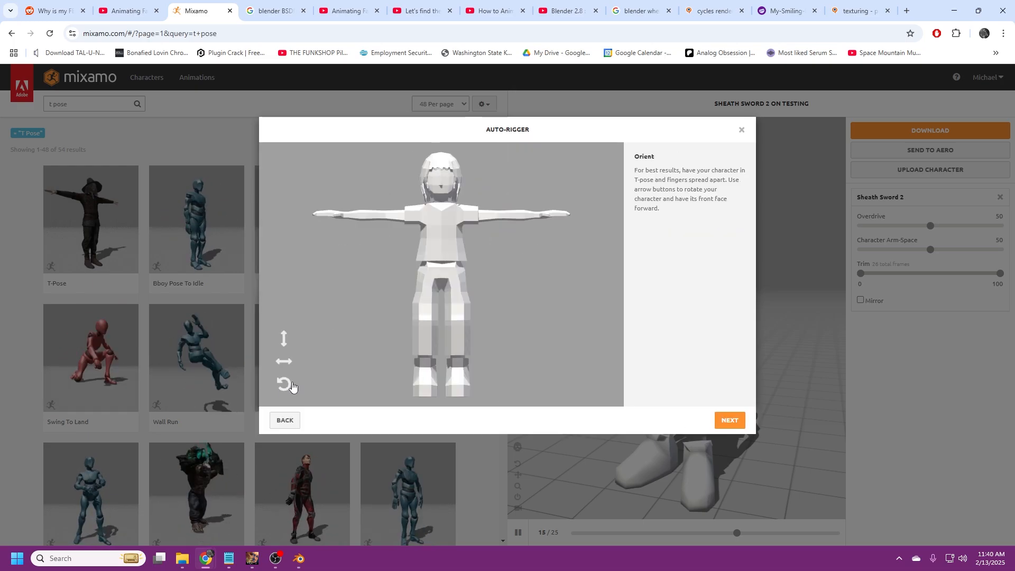
{"action": "mouse_move", "coordinate": [298, 557]}
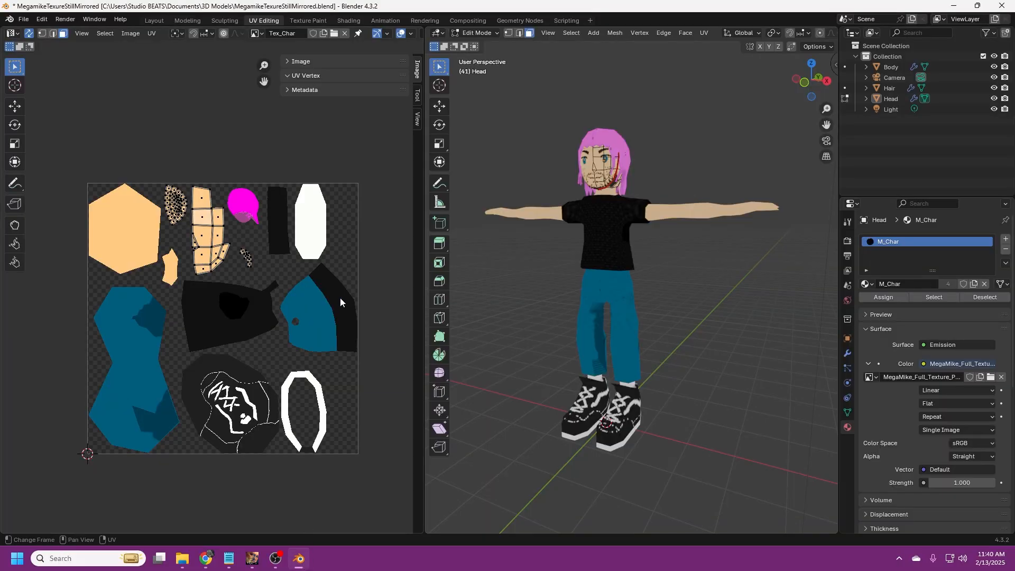
{"action": "mouse_move", "coordinate": [514, 273]}
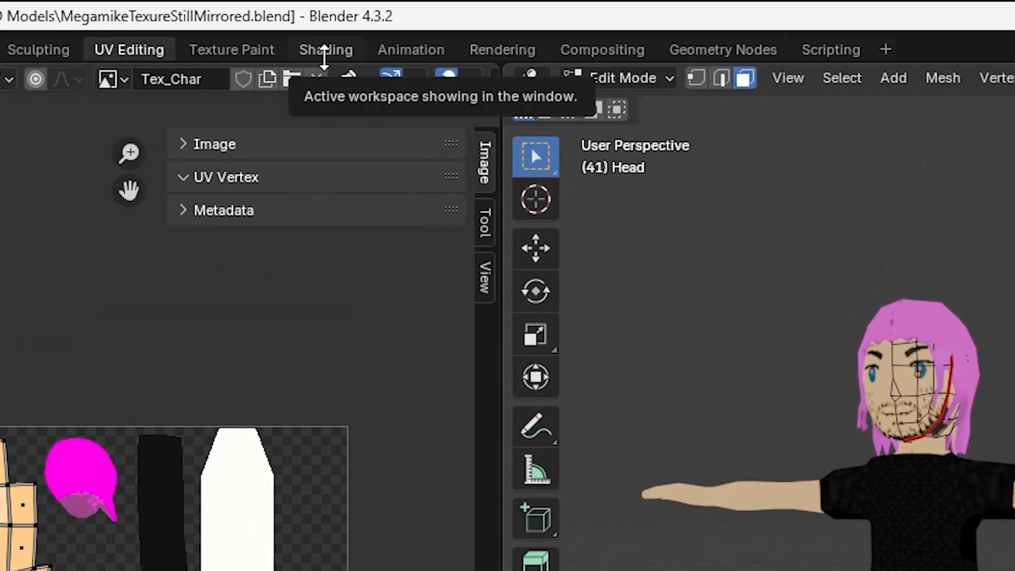
Step: In the Shading workspace, search 'princi' to add a Principled BSDF for the MegaMike texture
{"action": "left_click", "coordinate": [326, 49]}
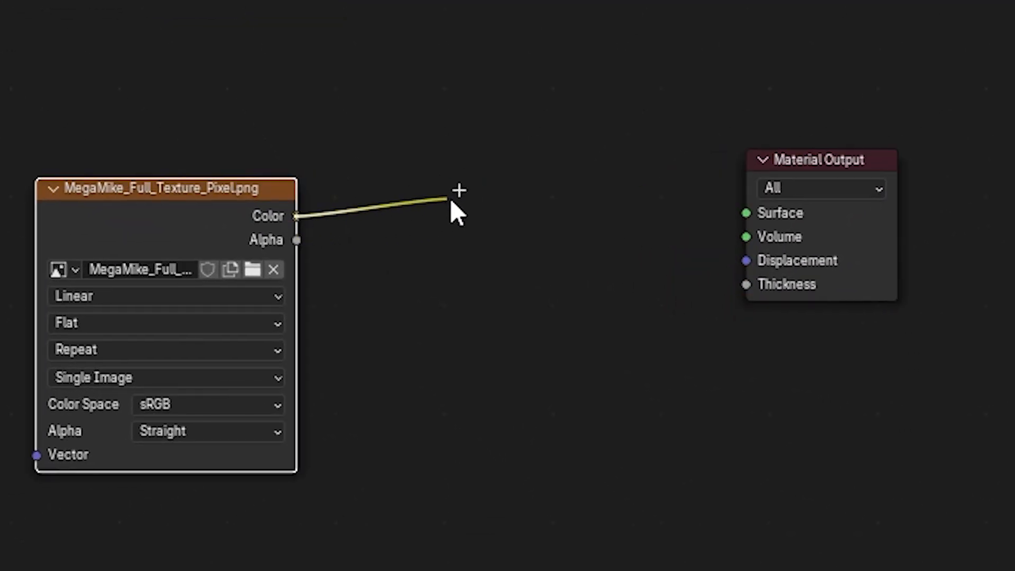
{"action": "type", "text": "princi"}
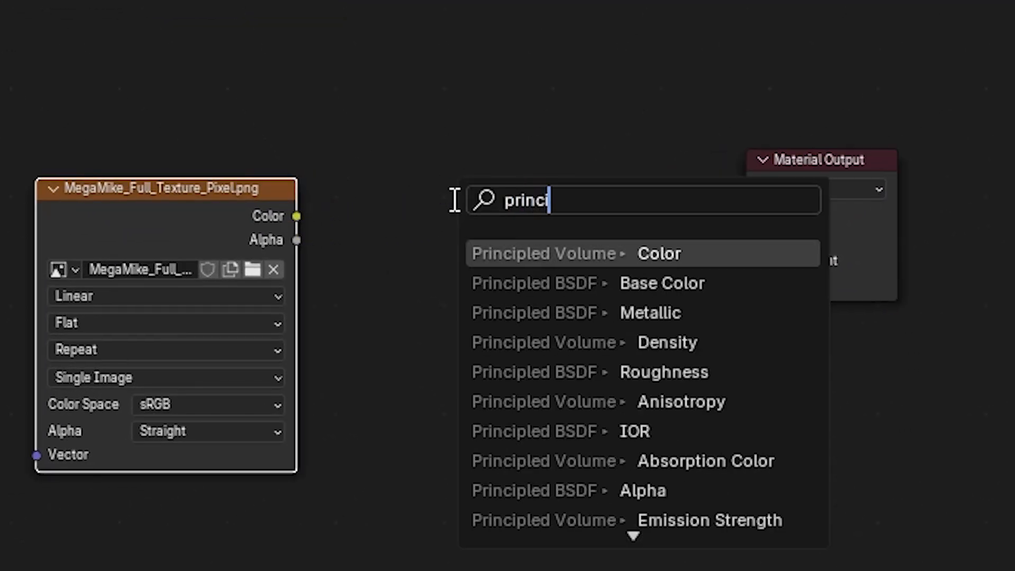
{"action": "mouse_move", "coordinate": [618, 282]}
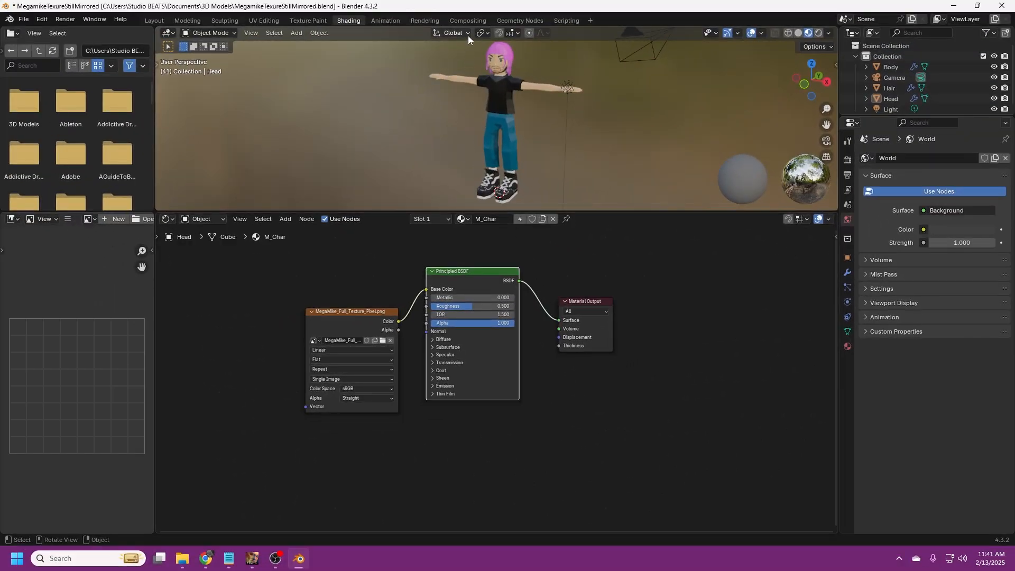
{"action": "mouse_move", "coordinate": [329, 210]}
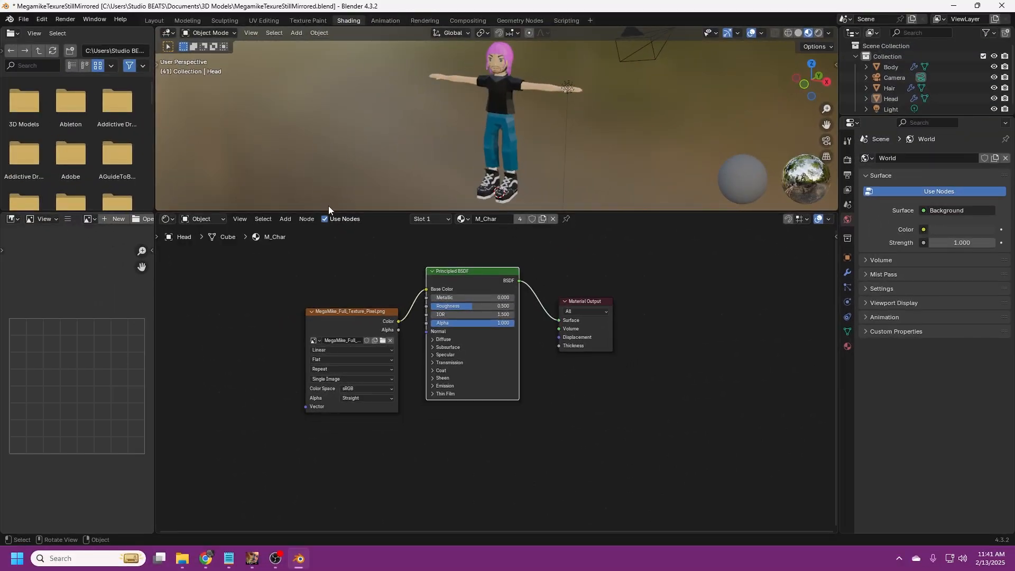
Step: Export FBX with Path Mode set to Copy, naming the file 'Testing 3'
{"action": "left_click", "coordinate": [23, 19]}
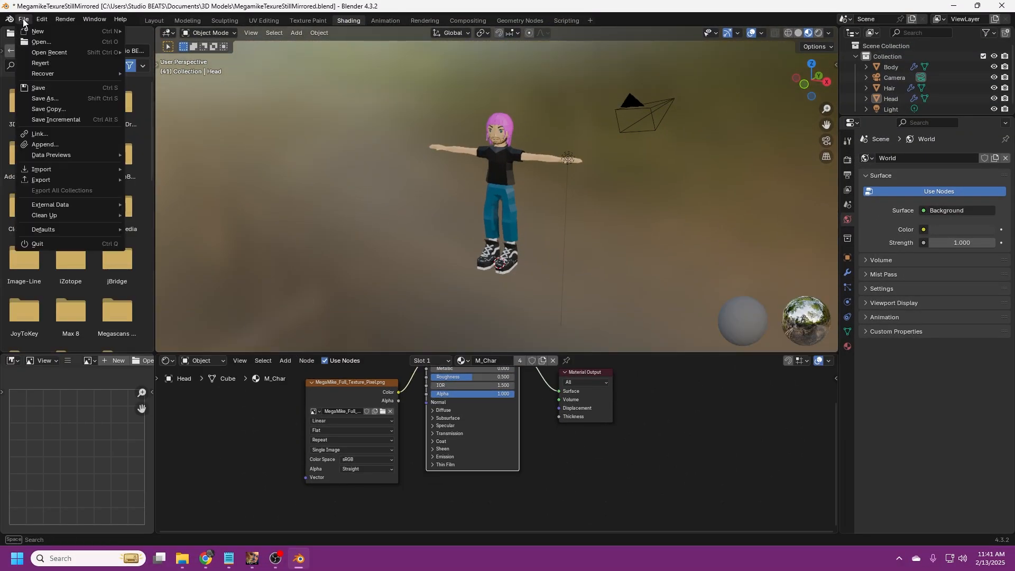
{"action": "left_click", "coordinate": [40, 180]}
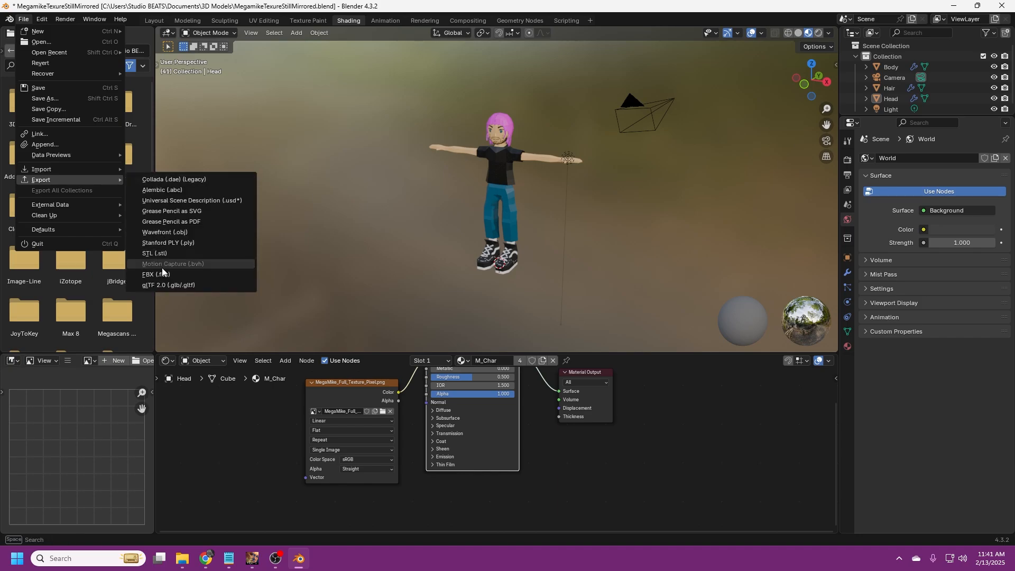
{"action": "left_click", "coordinate": [150, 276]}
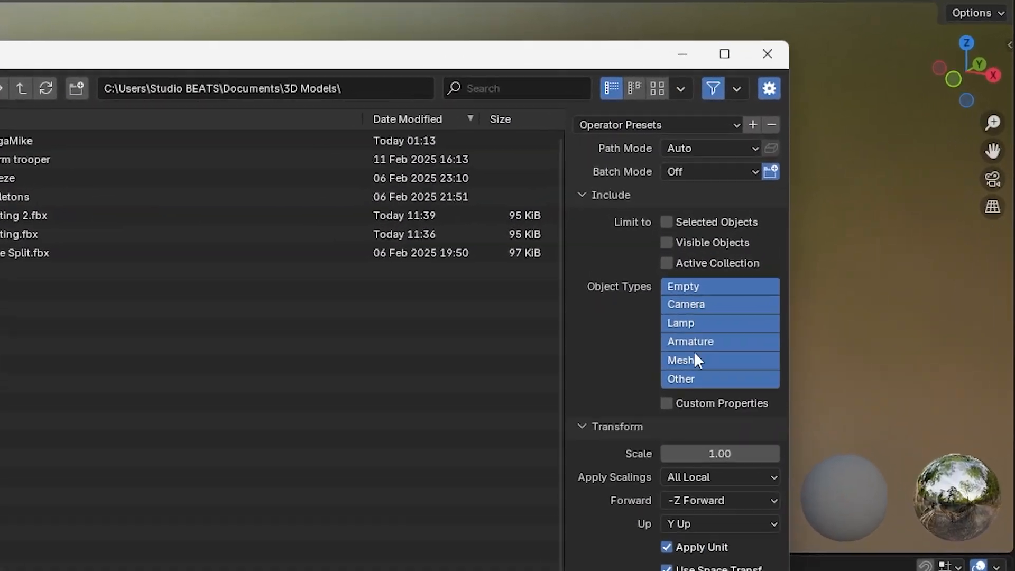
{"action": "left_click", "coordinate": [709, 147]}
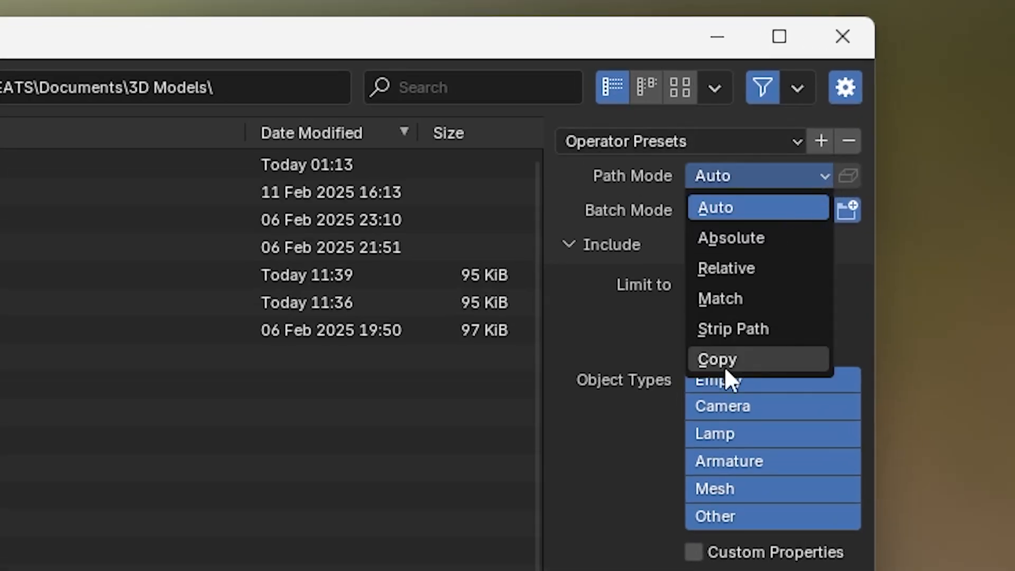
{"action": "left_click", "coordinate": [716, 358]}
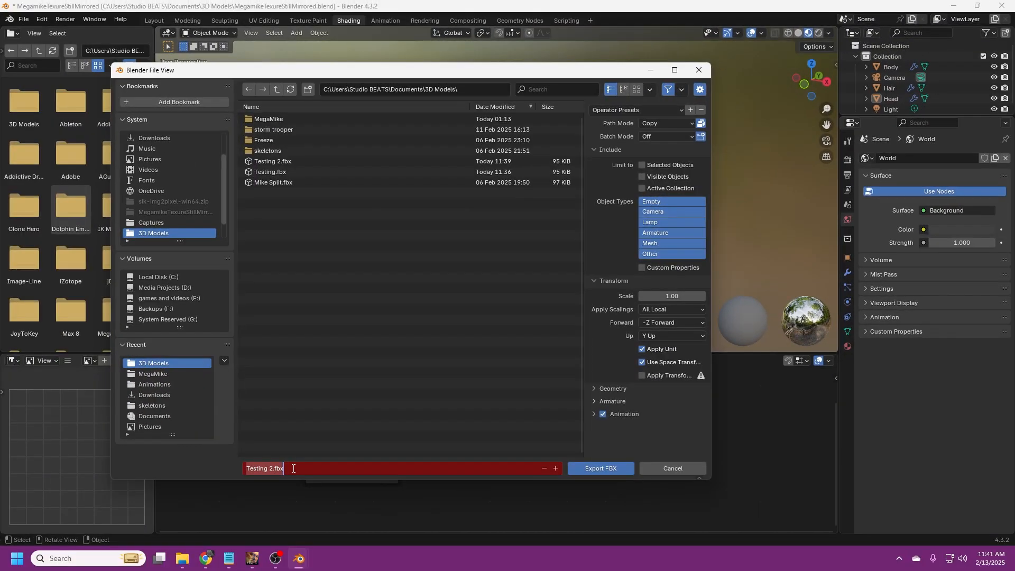
{"action": "type", "text": "Testing 3"}
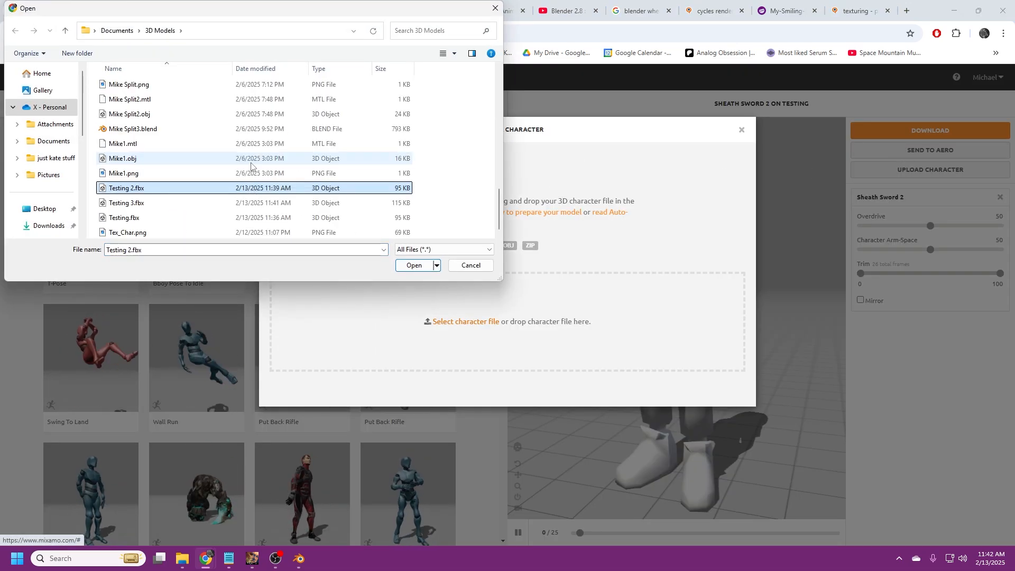
Step: Upload Testing 3.fbx to Mixamo and accept its orientation
{"action": "left_click", "coordinate": [413, 266]}
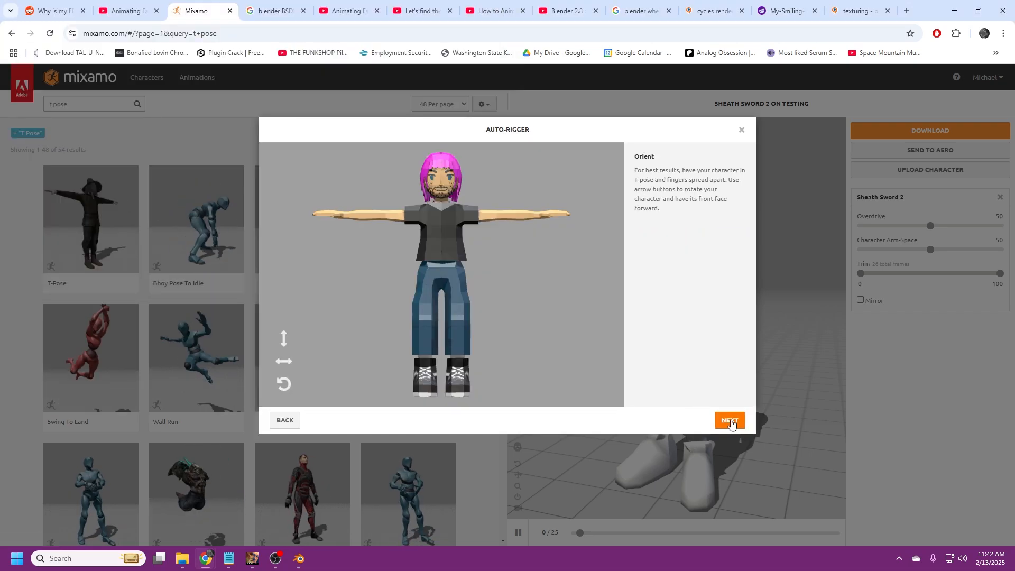
{"action": "left_click", "coordinate": [728, 419]}
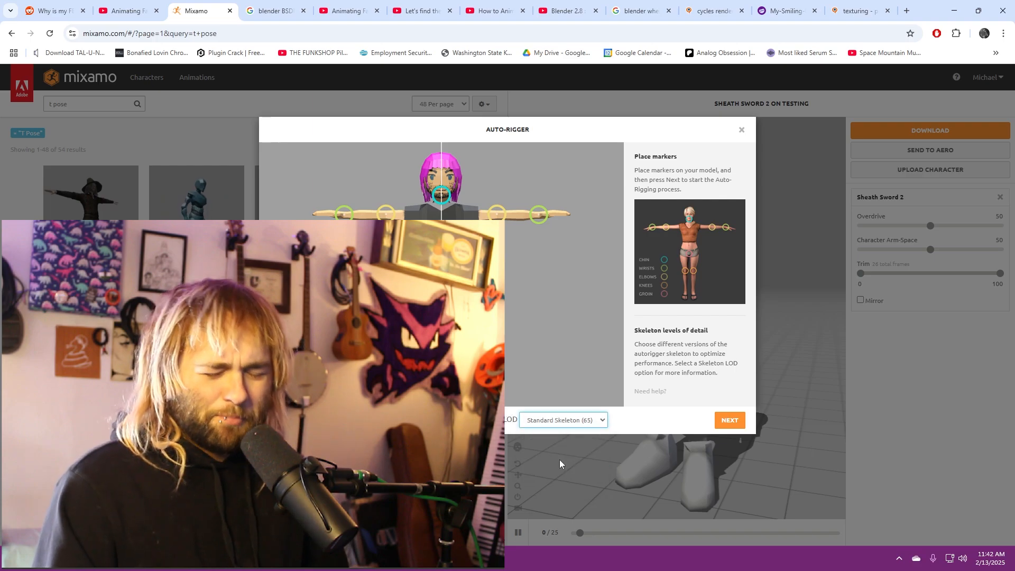
Step: Auto-rig with the placed markers, confirm the rig, and apply Wall Run
{"action": "left_click", "coordinate": [729, 419]}
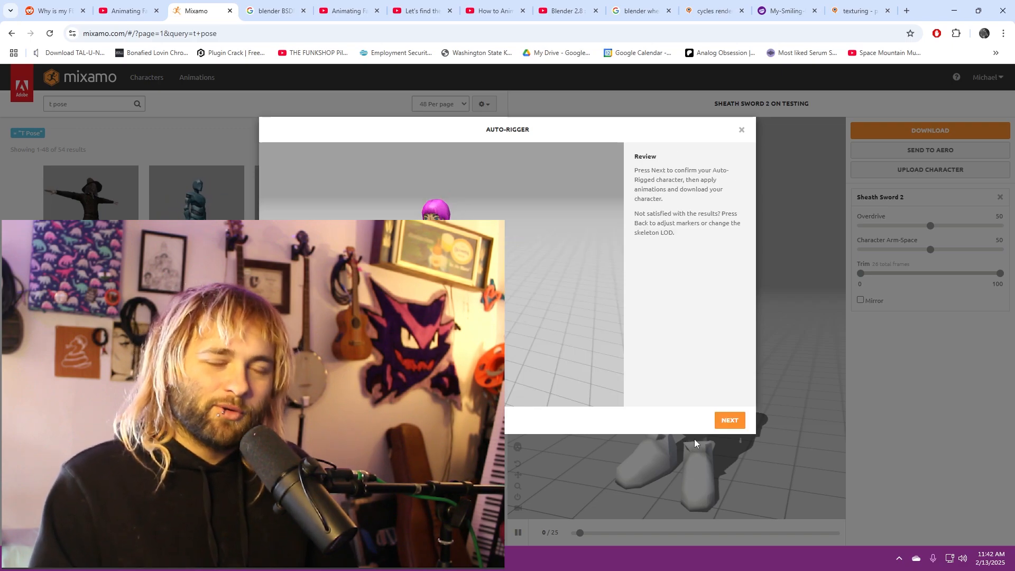
{"action": "left_click", "coordinate": [728, 419]}
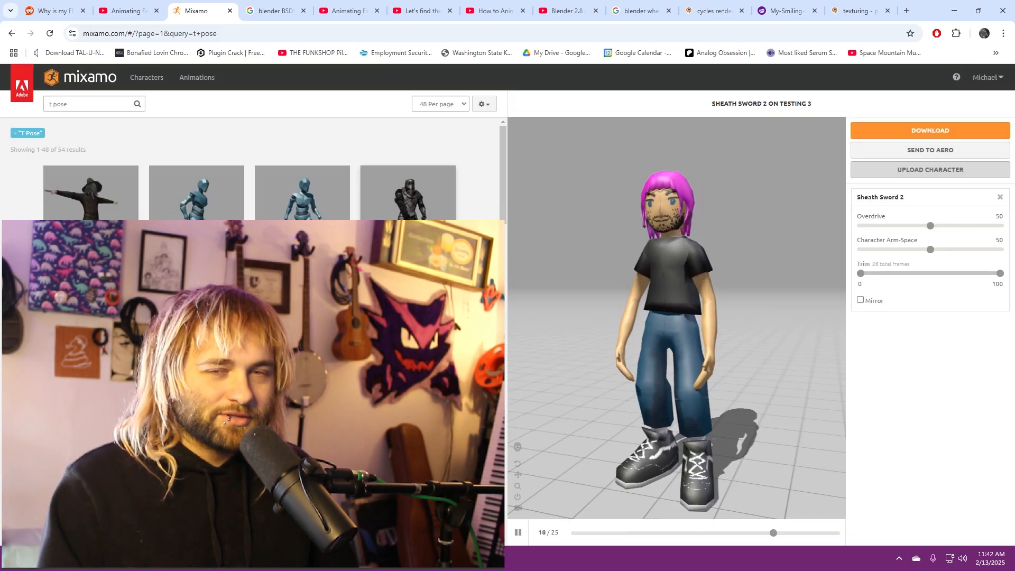
{"action": "left_click", "coordinate": [196, 198]}
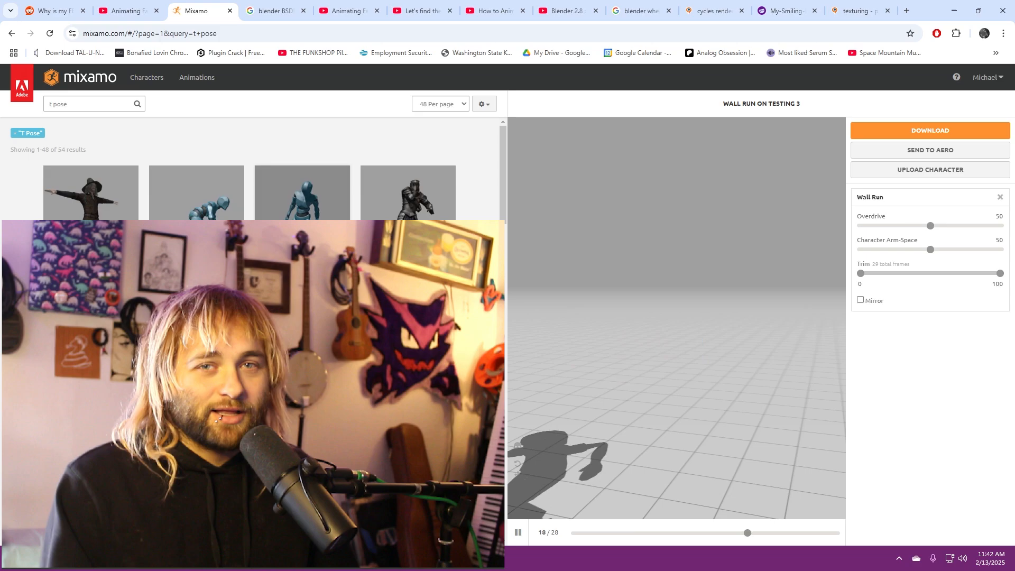